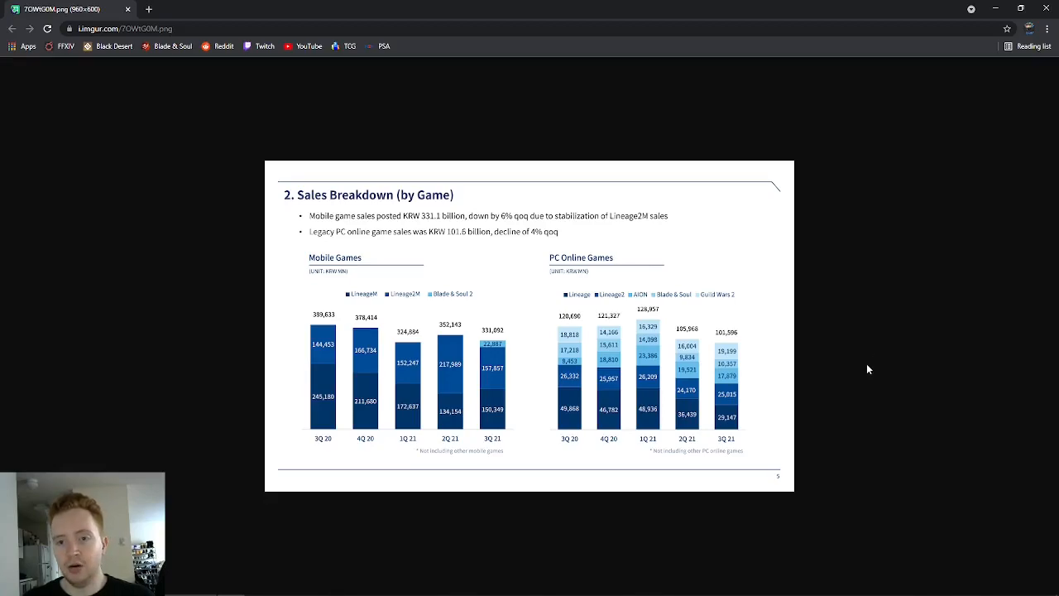
mouse_move(875, 380)
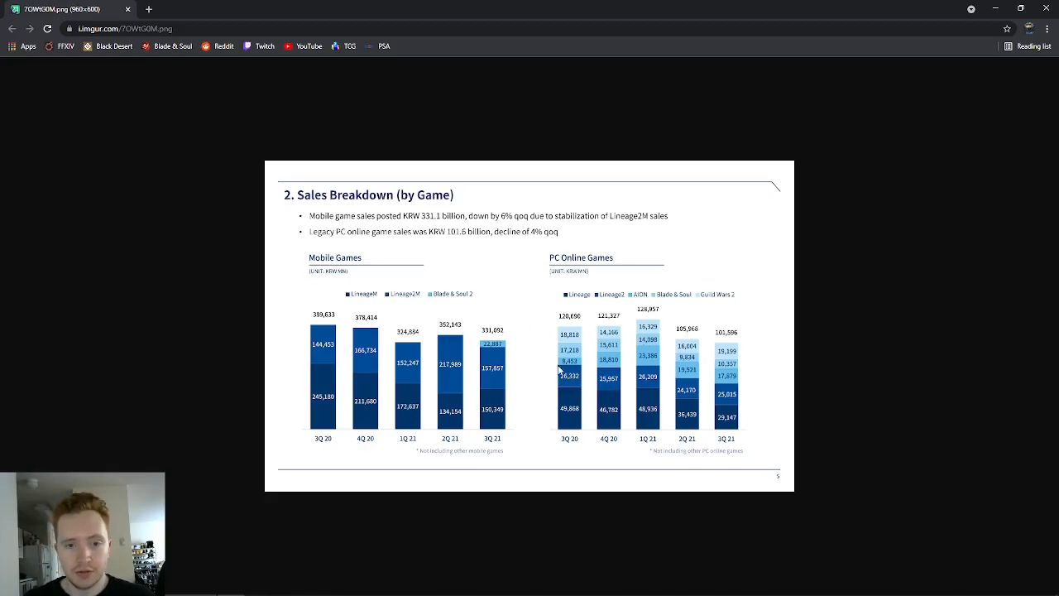
mouse_move(426, 356)
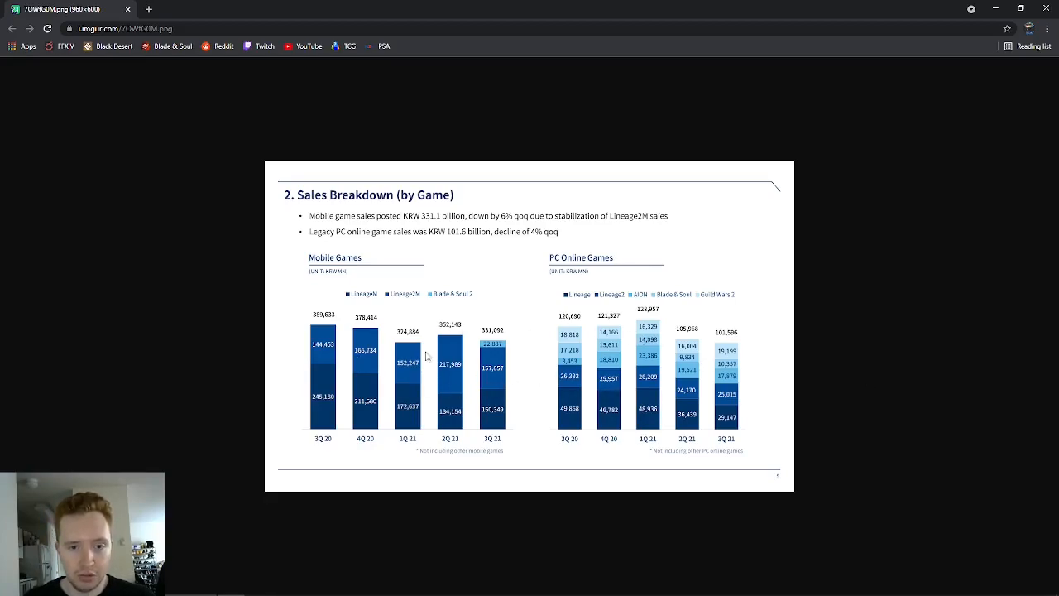
mouse_move(487, 387)
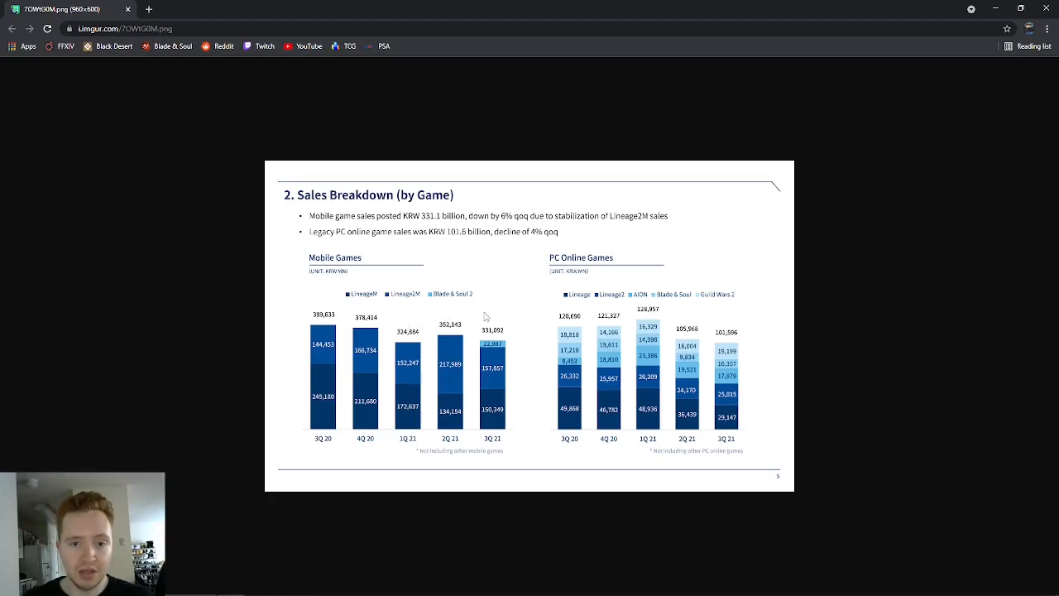
mouse_move(642, 295)
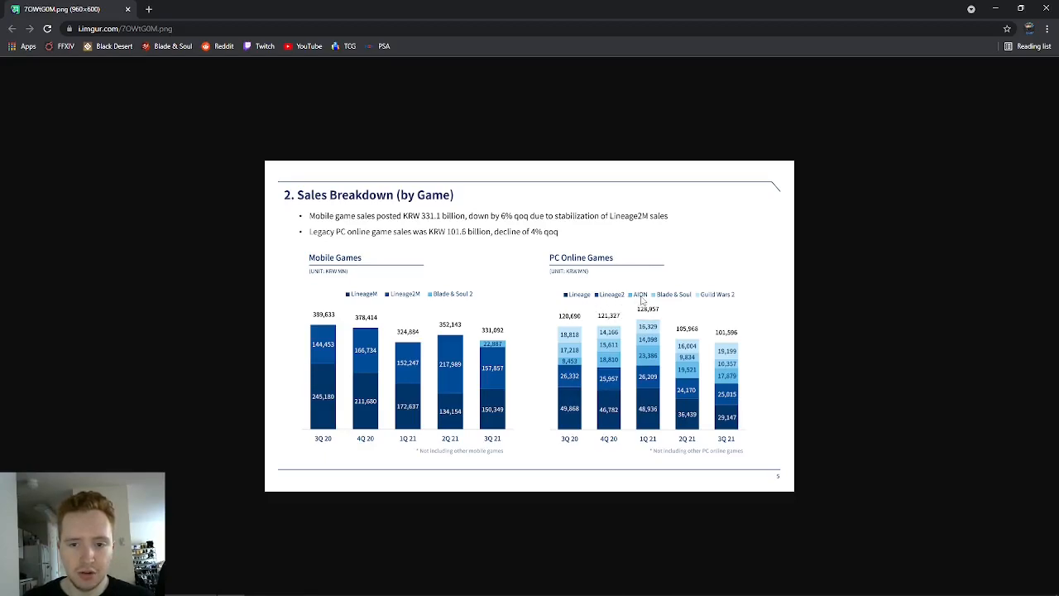
mouse_move(745, 310)
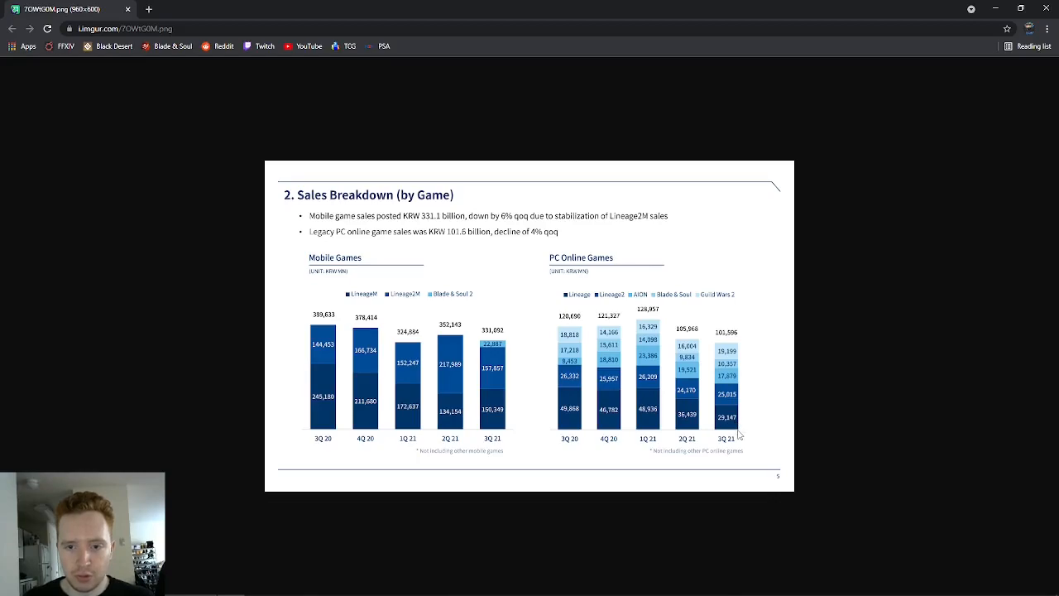
mouse_move(726, 387)
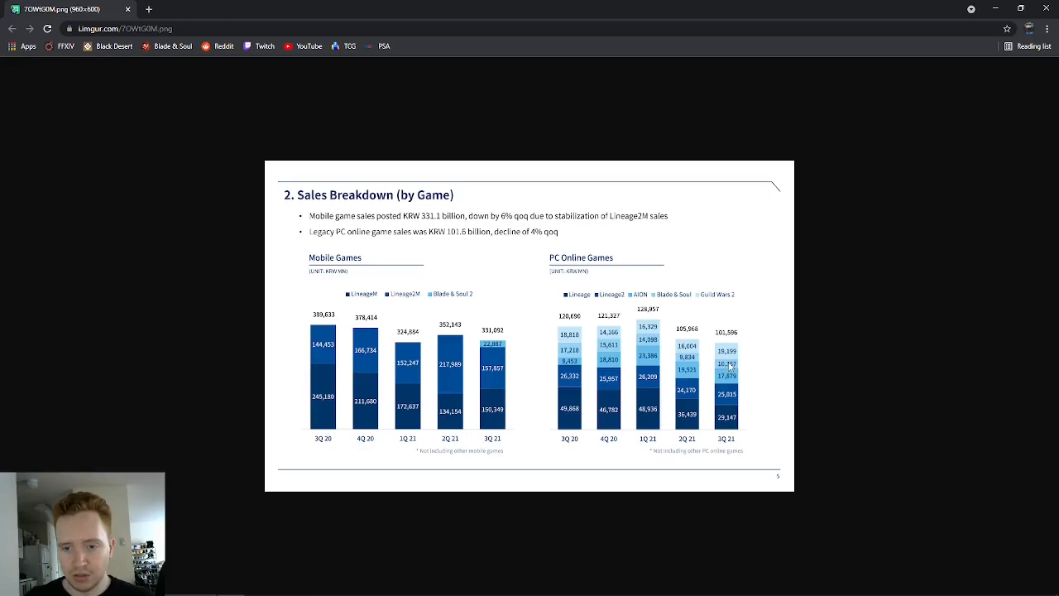
mouse_move(587, 355)
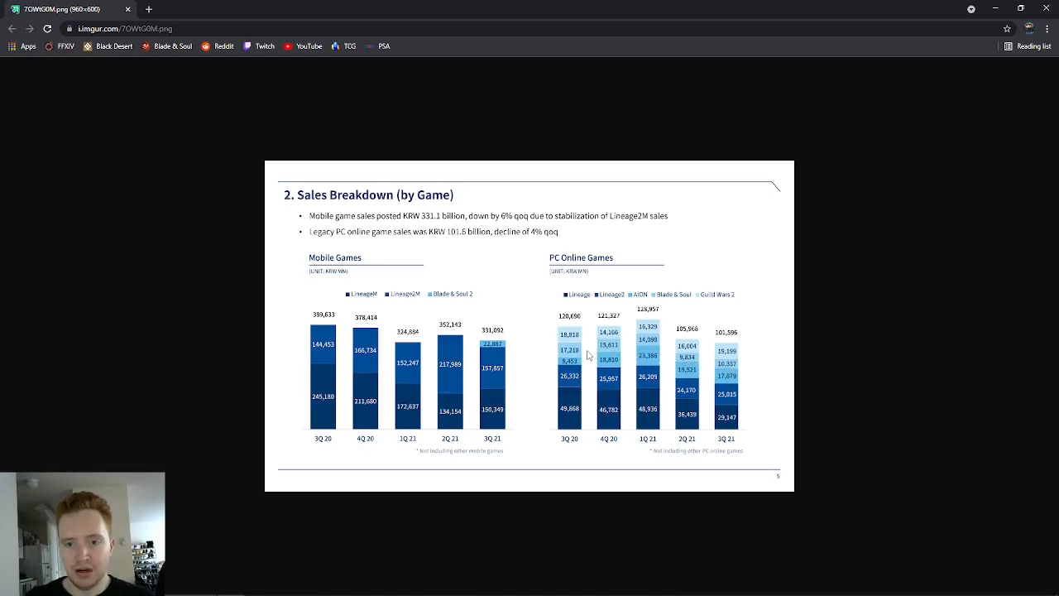
mouse_move(604, 355)
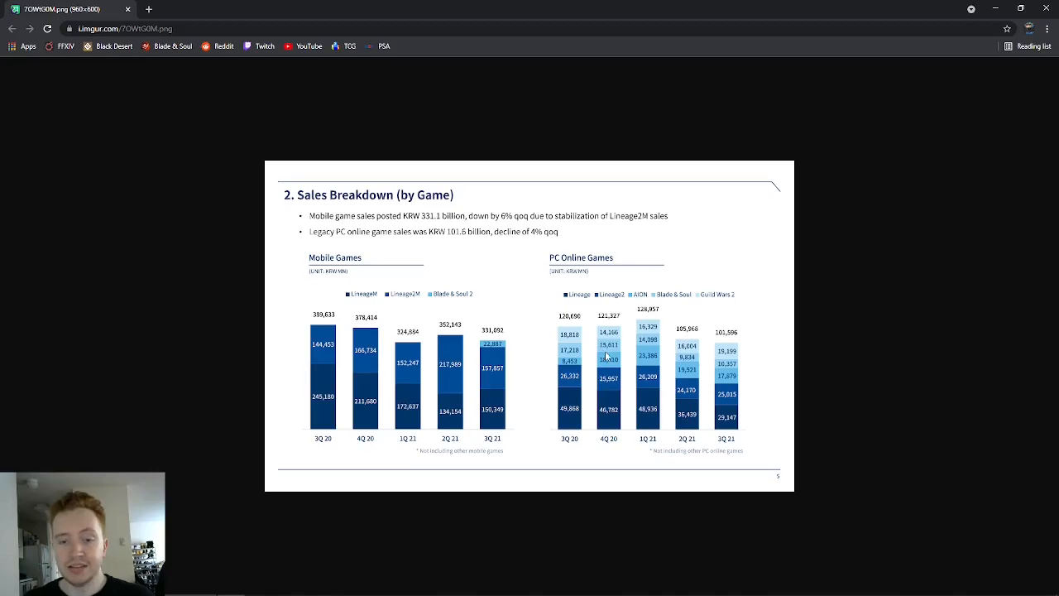
mouse_move(661, 389)
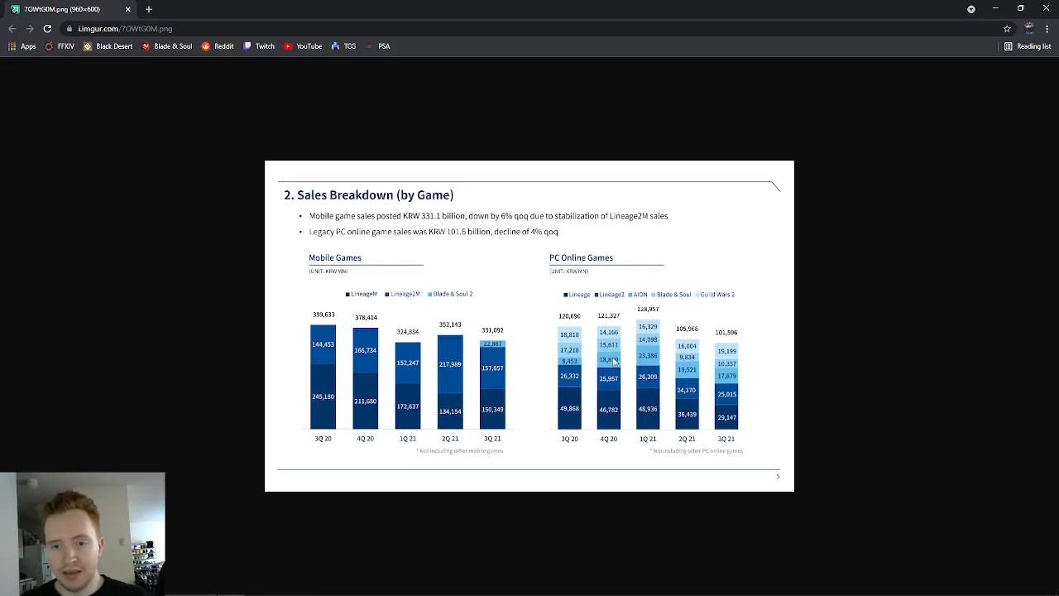
mouse_move(721, 386)
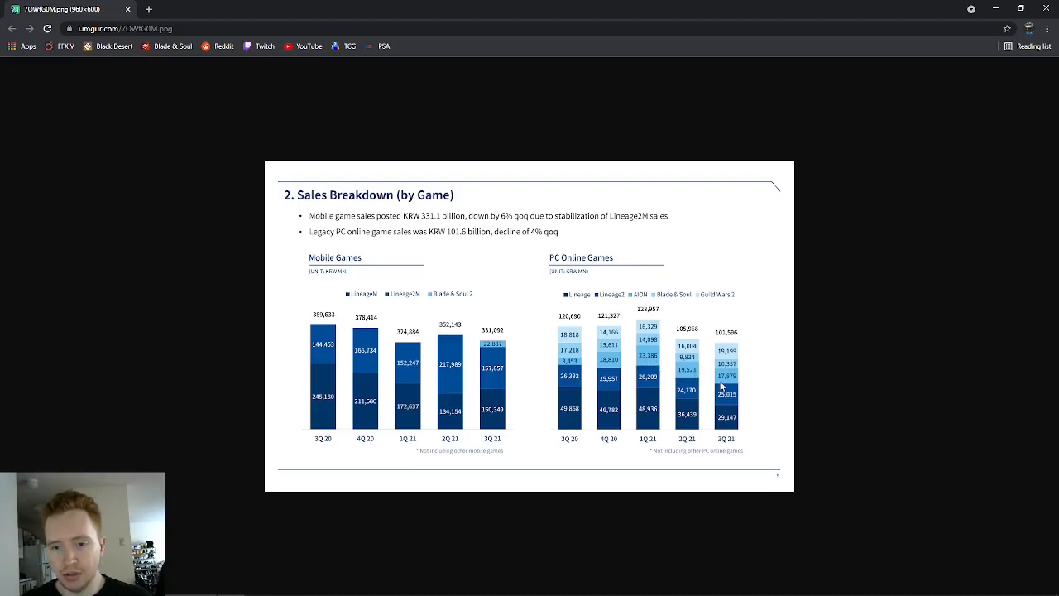
mouse_move(670, 372)
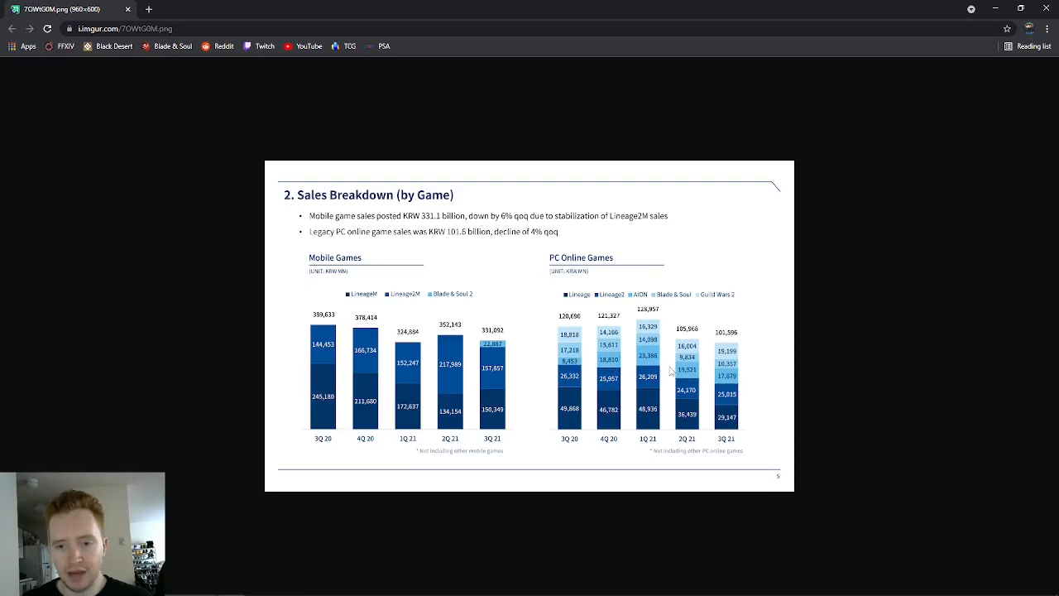
mouse_move(708, 371)
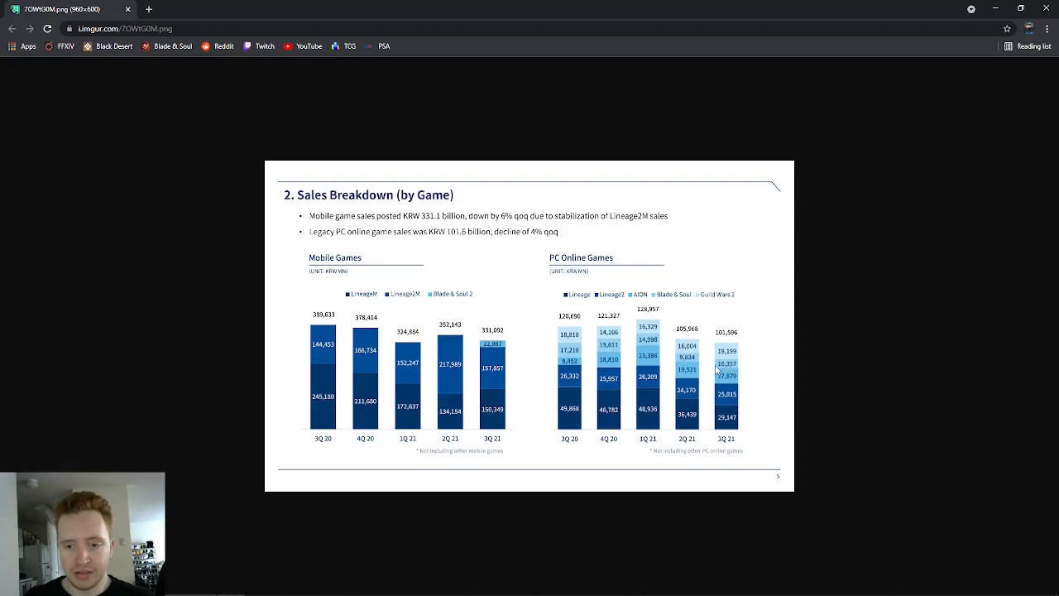
mouse_move(716, 371)
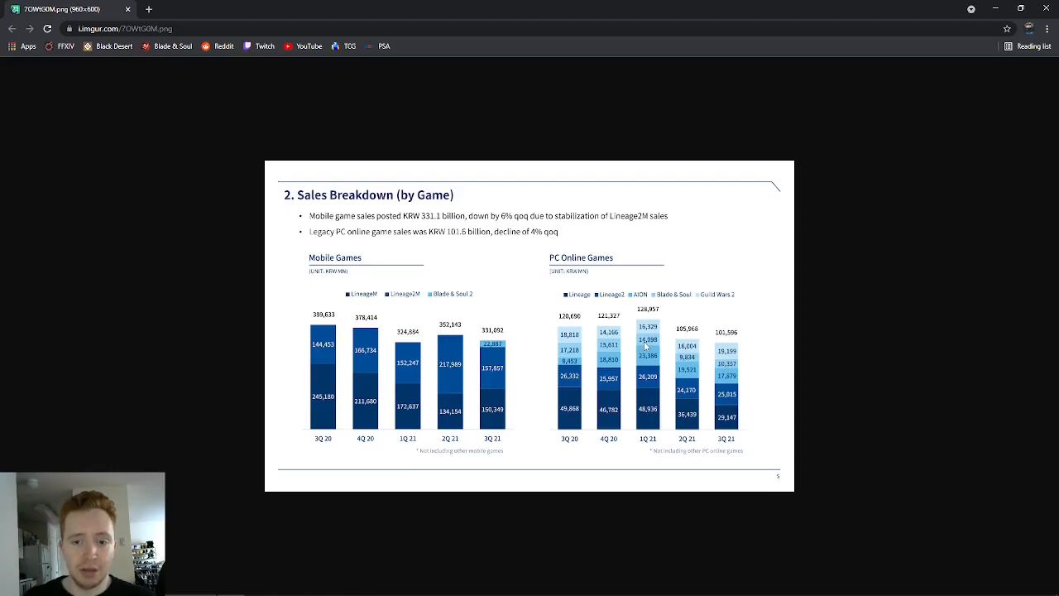
mouse_move(622, 353)
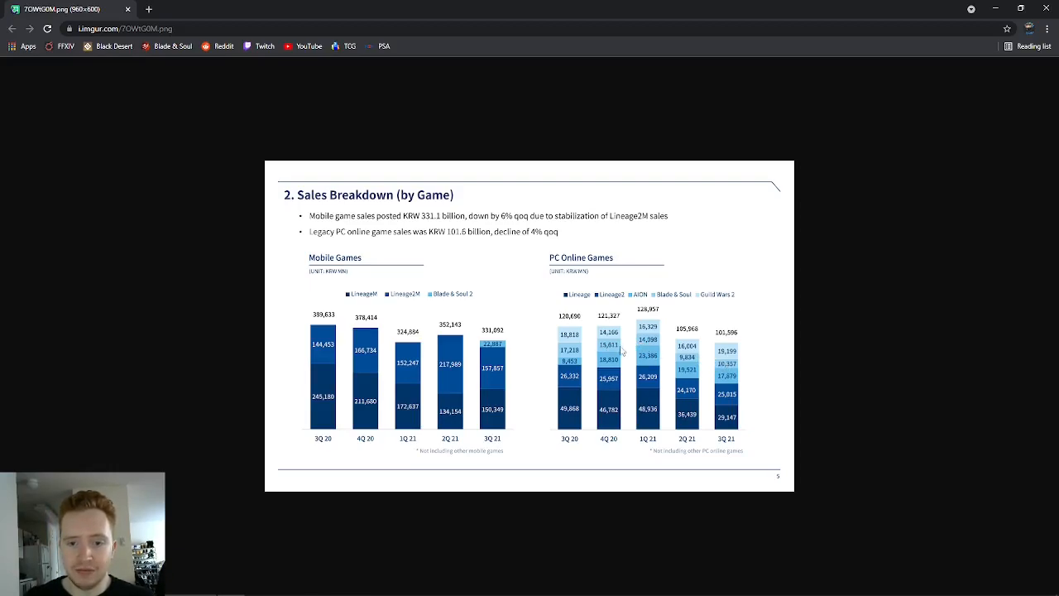
mouse_move(716, 367)
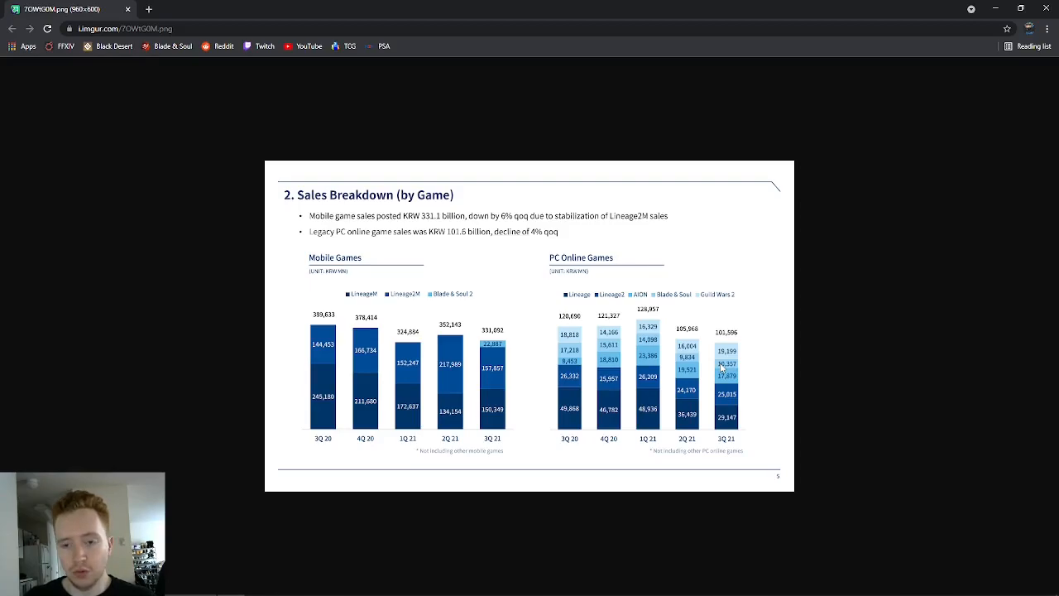
mouse_move(728, 372)
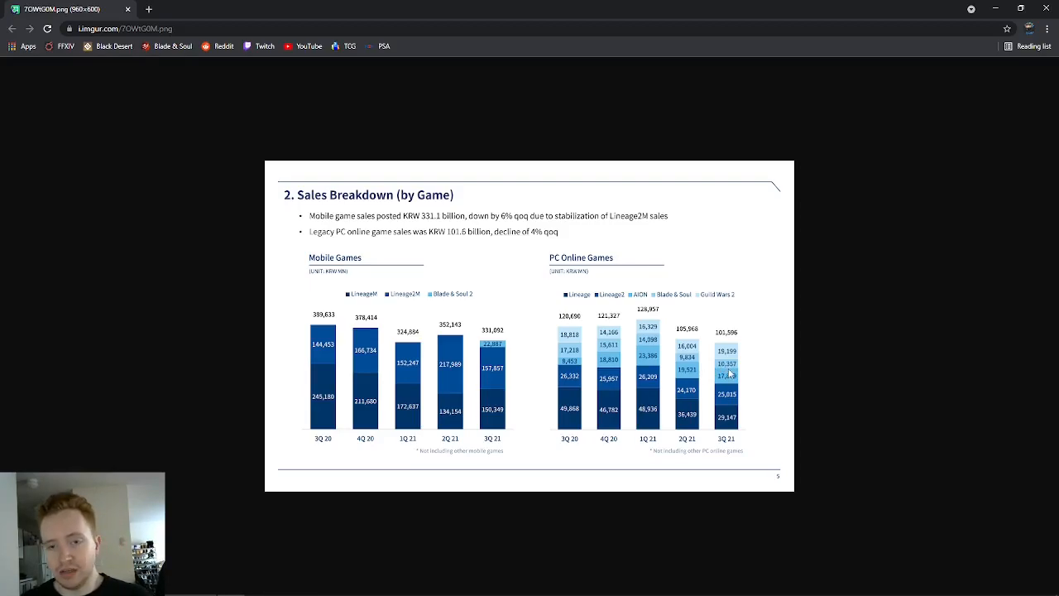
mouse_move(784, 378)
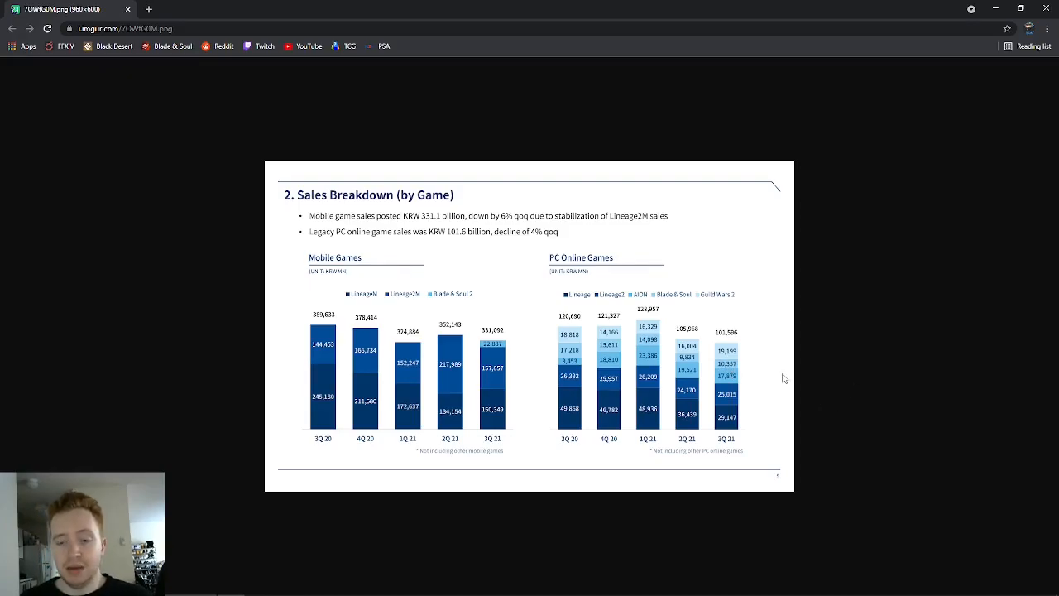
mouse_move(736, 373)
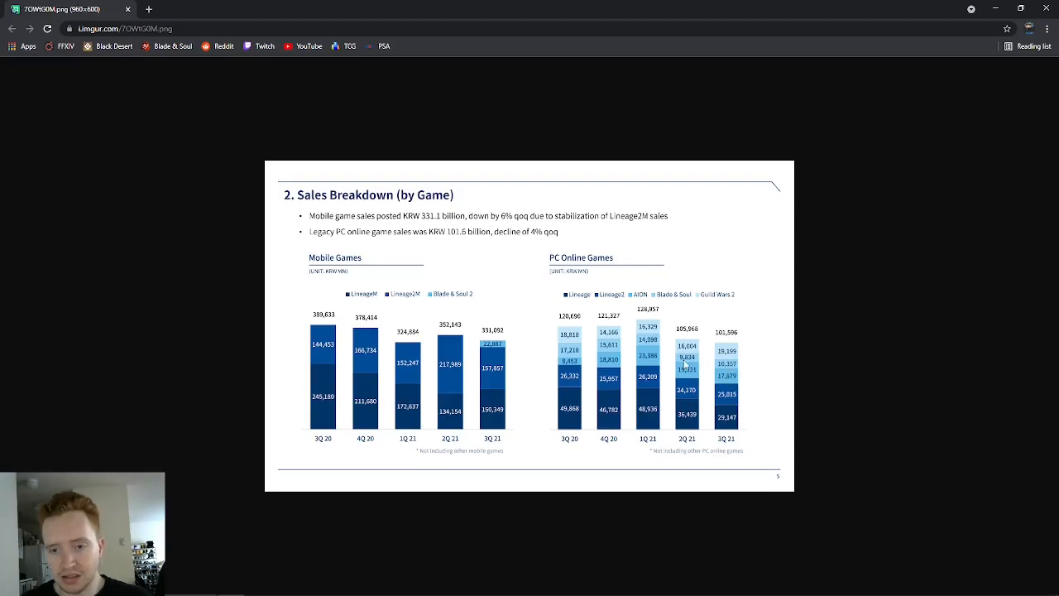
mouse_move(720, 368)
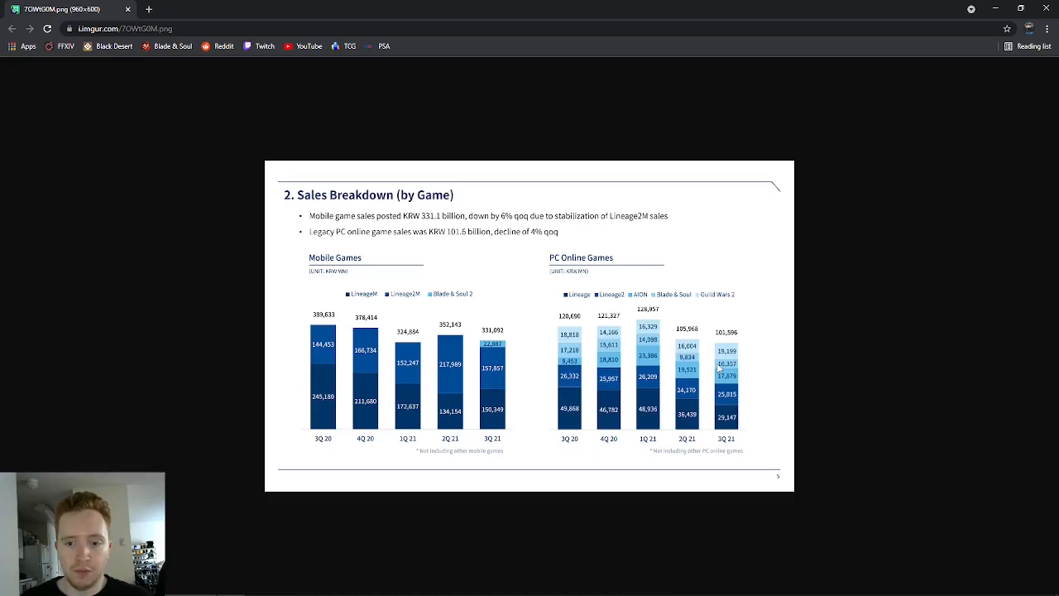
mouse_move(750, 372)
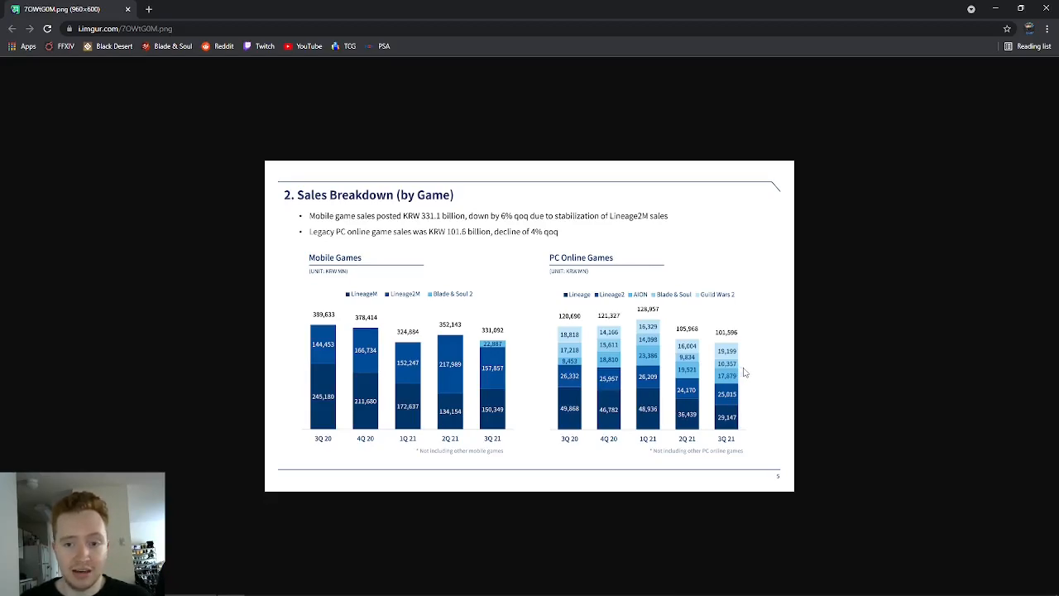
mouse_move(720, 370)
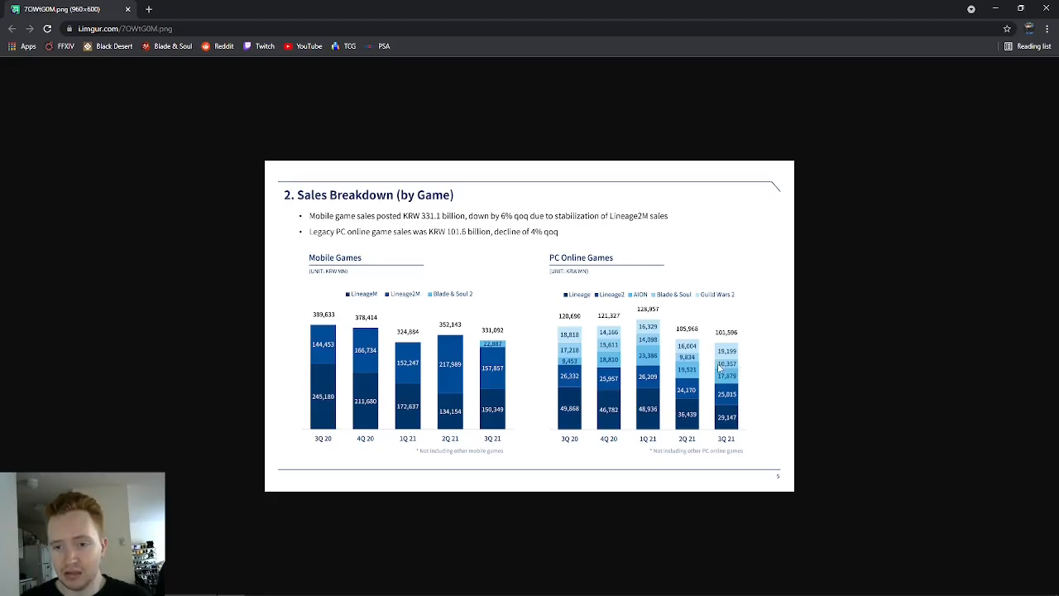
mouse_move(710, 385)
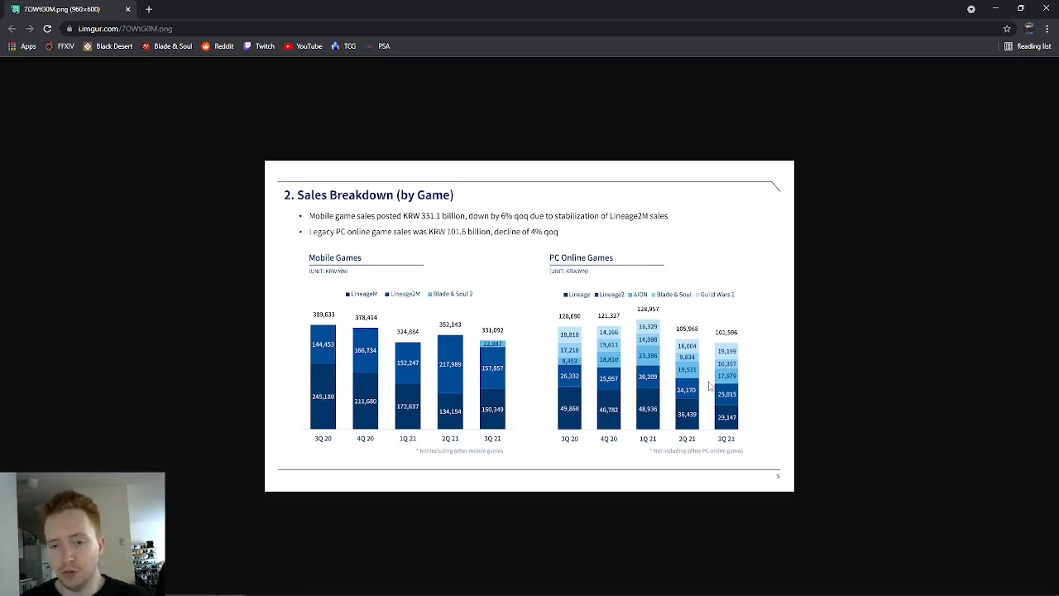
mouse_move(687, 362)
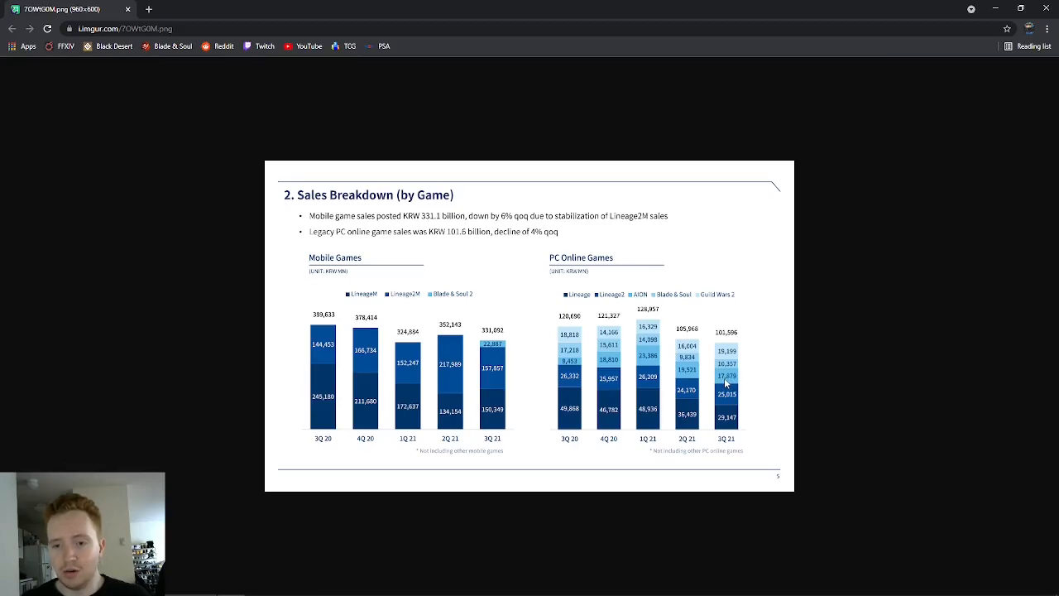
mouse_move(715, 381)
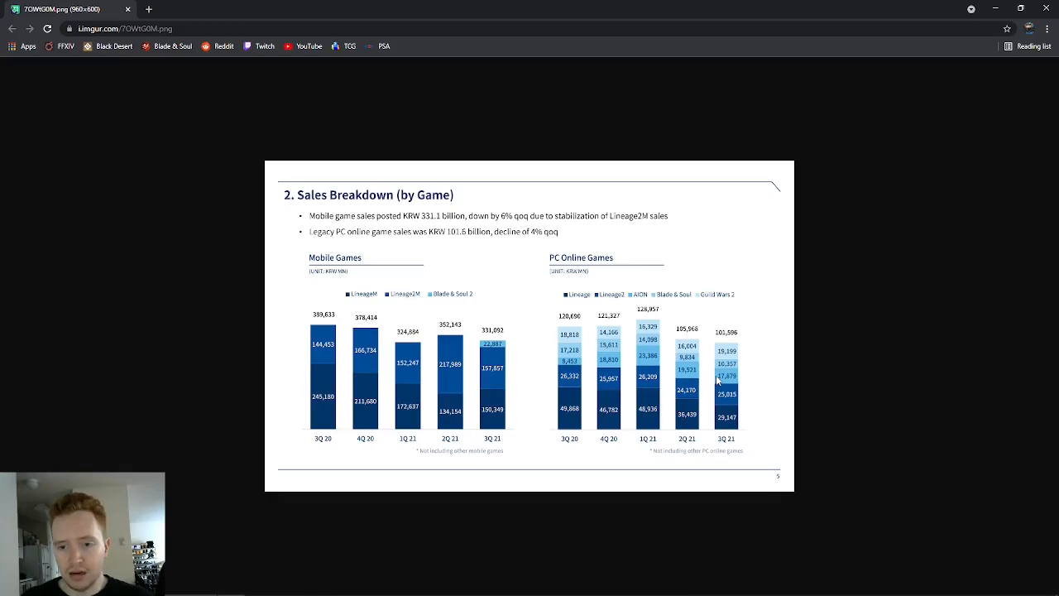
mouse_move(681, 370)
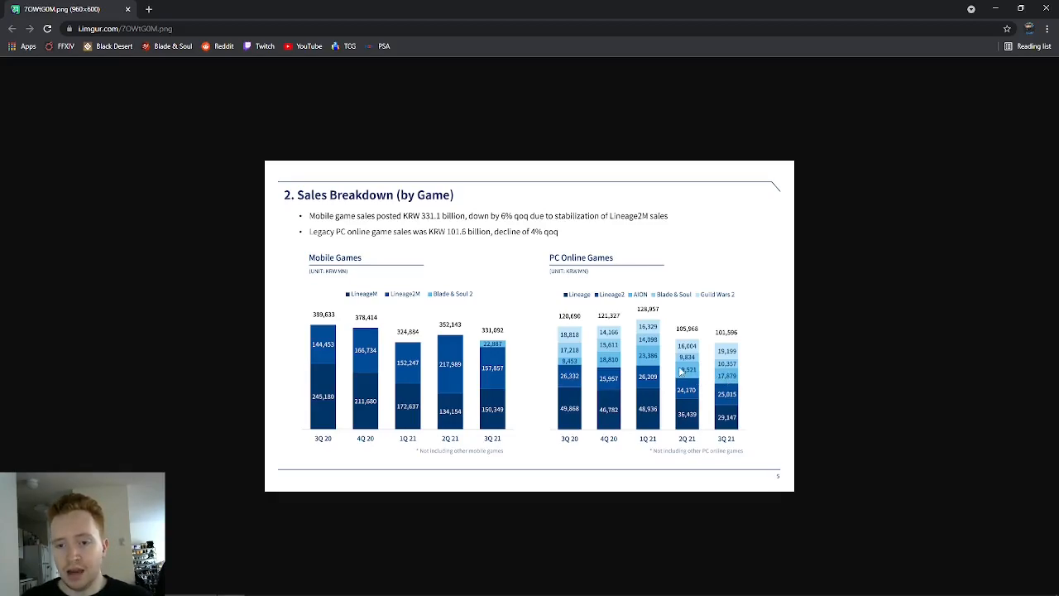
mouse_move(720, 382)
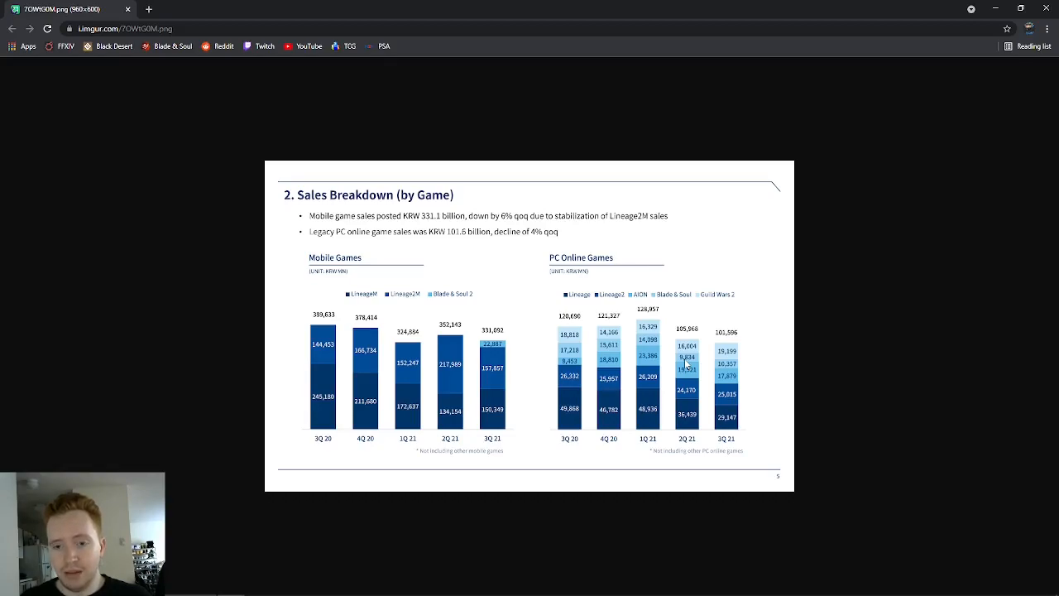
mouse_move(703, 365)
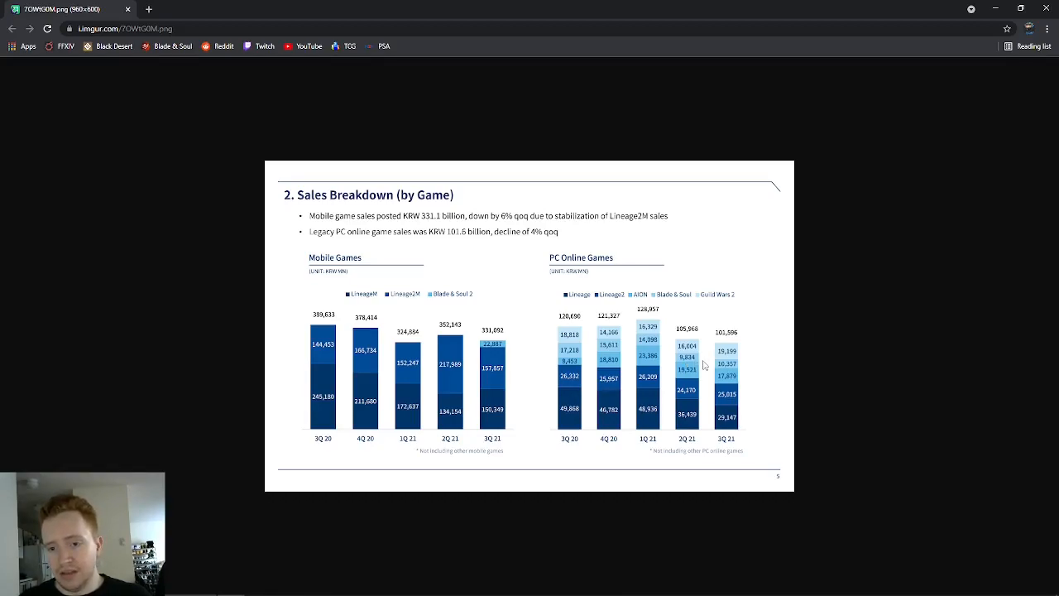
mouse_move(687, 367)
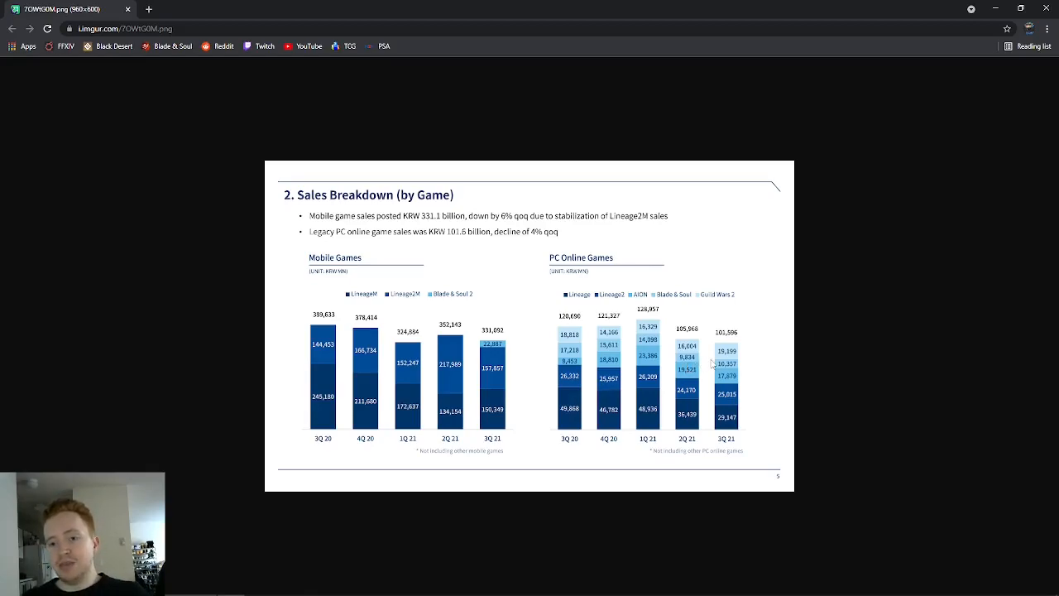
mouse_move(724, 376)
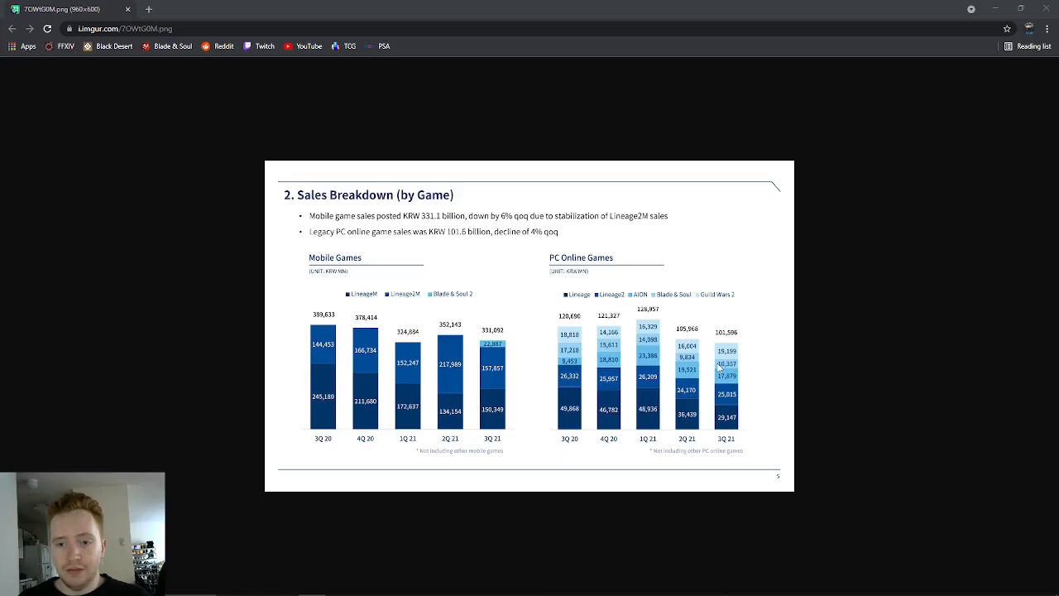
mouse_move(735, 368)
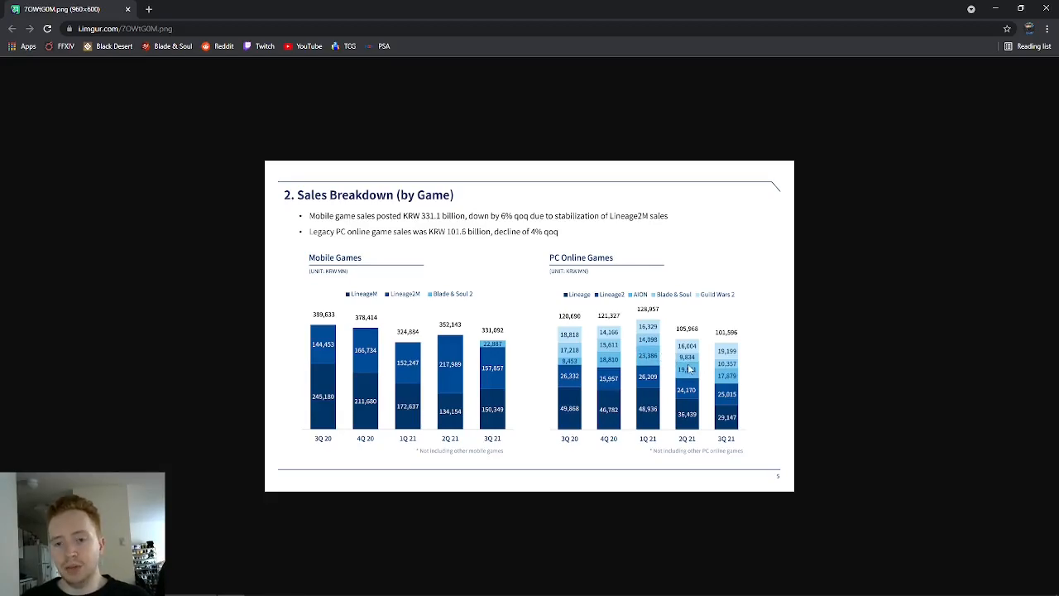
mouse_move(711, 367)
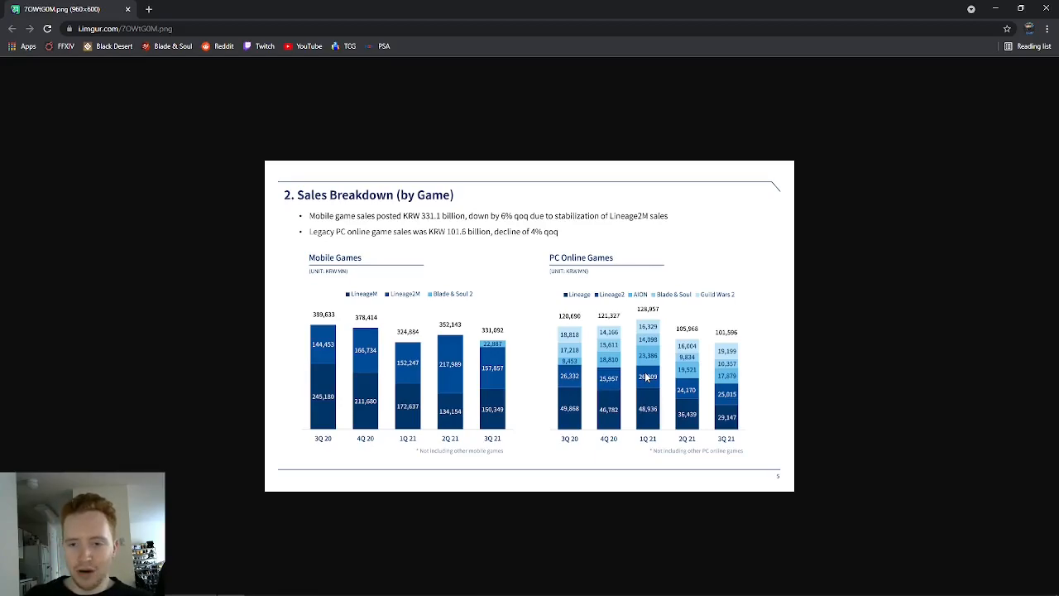
mouse_move(691, 388)
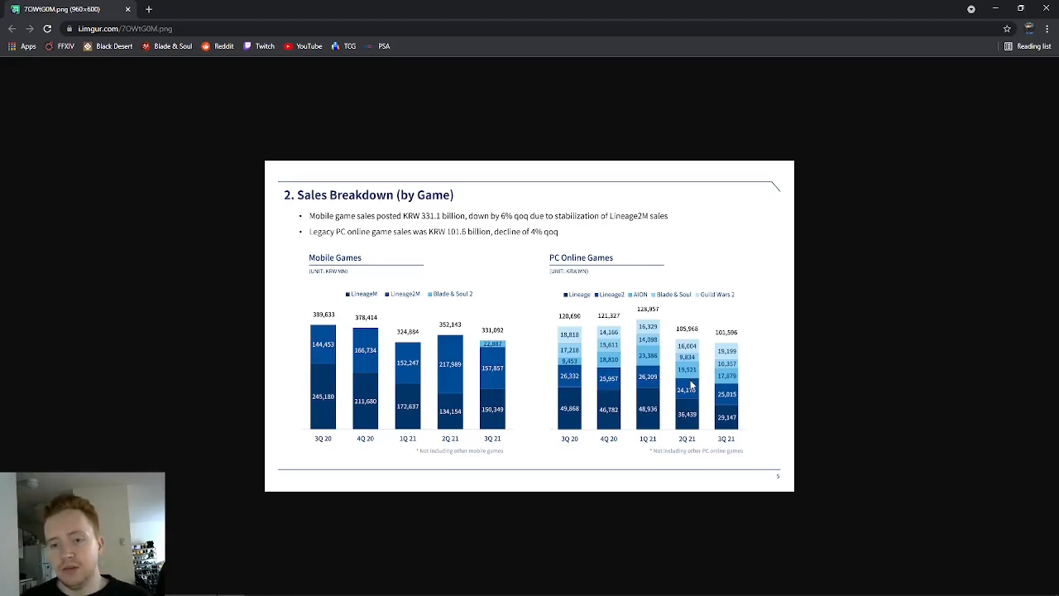
mouse_move(704, 383)
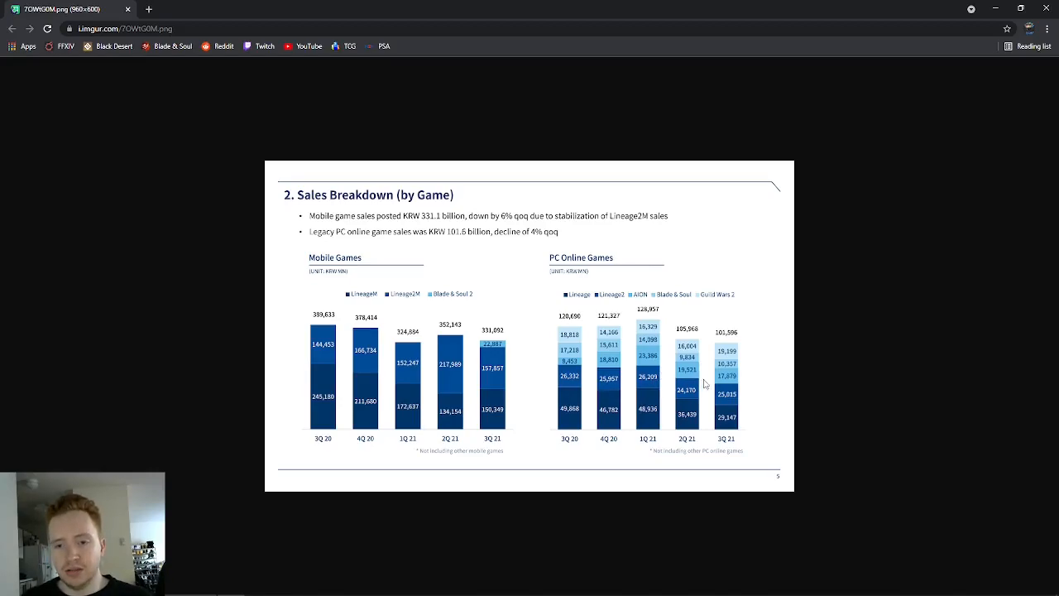
mouse_move(715, 370)
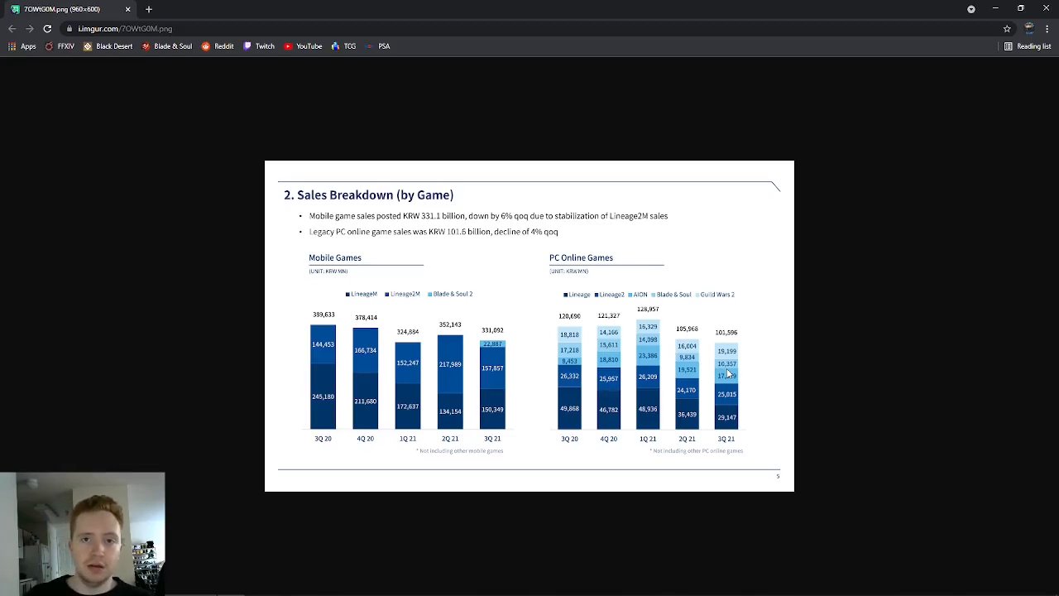
mouse_move(789, 360)
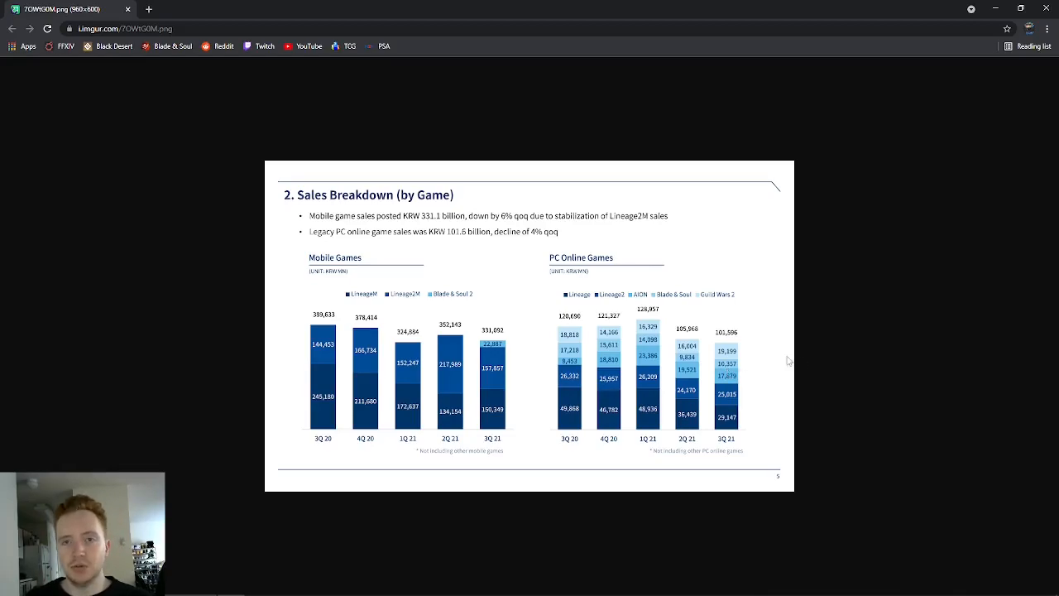